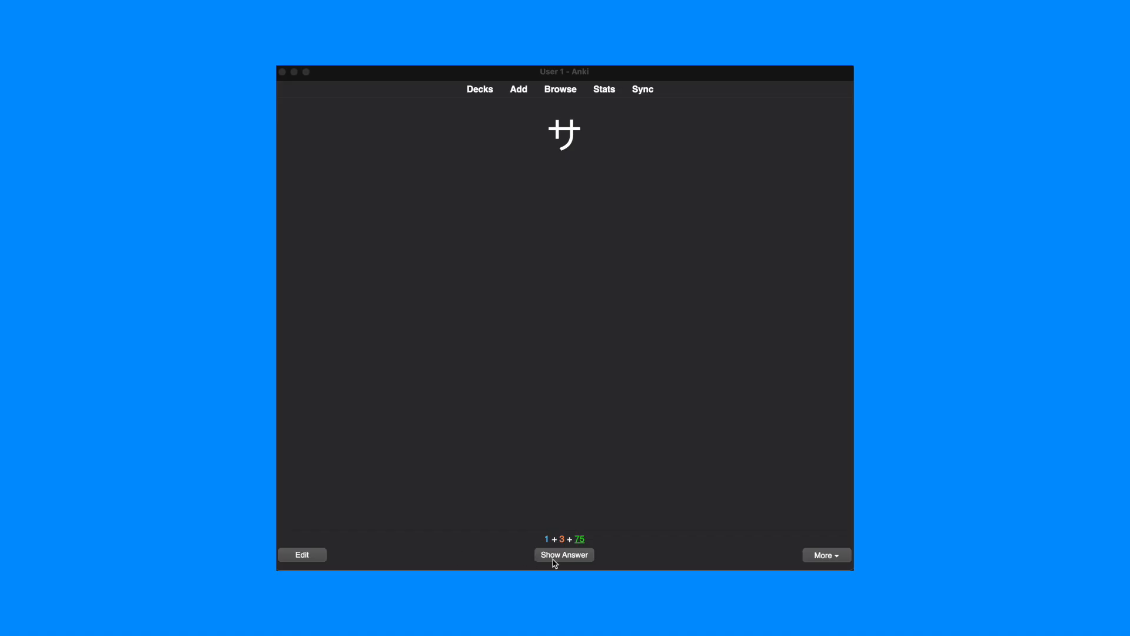
# Step: Reveal the サ card's back: reading 'sa', sardine mnemonic image, and rating buttons
pyautogui.click(564, 555)
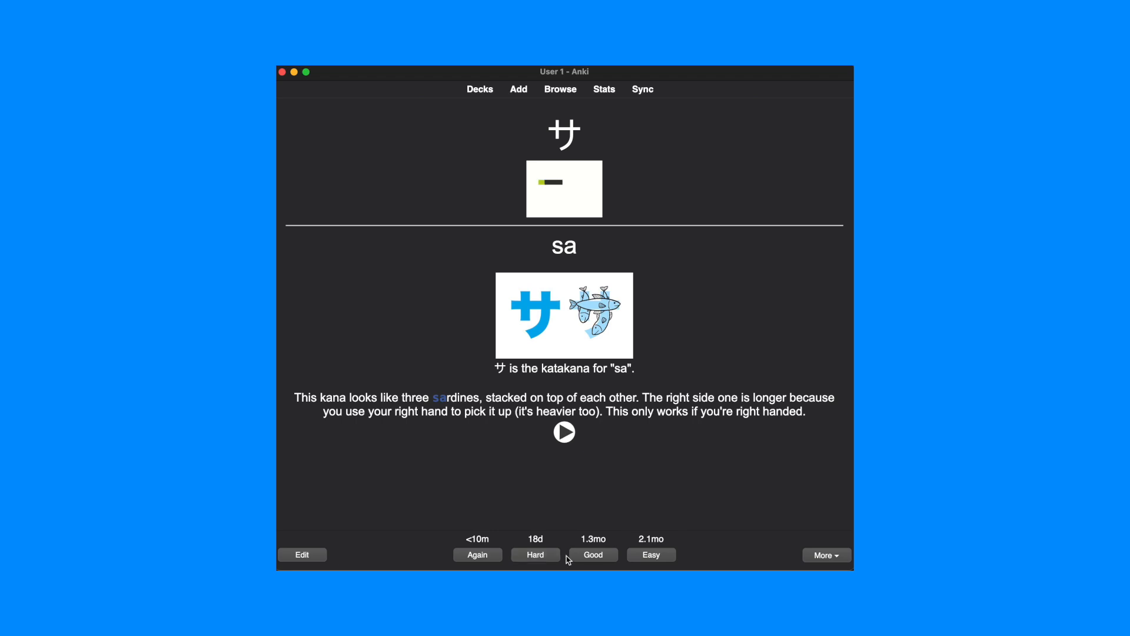